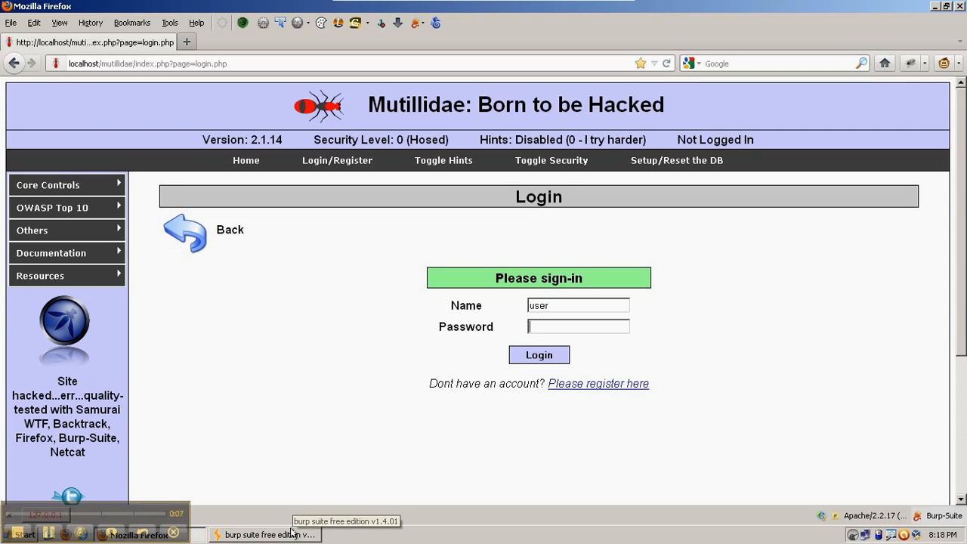
Step: Check Firefox's proxy settings and enable interception in Burp before submitting the login form
{"action": "left_click", "coordinate": [269, 535]}
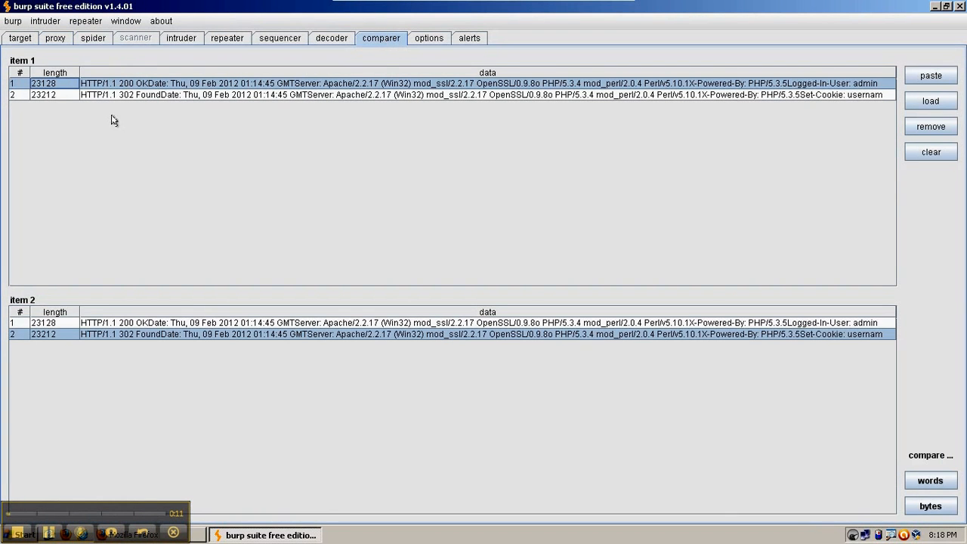
{"action": "left_click", "coordinate": [54, 38]}
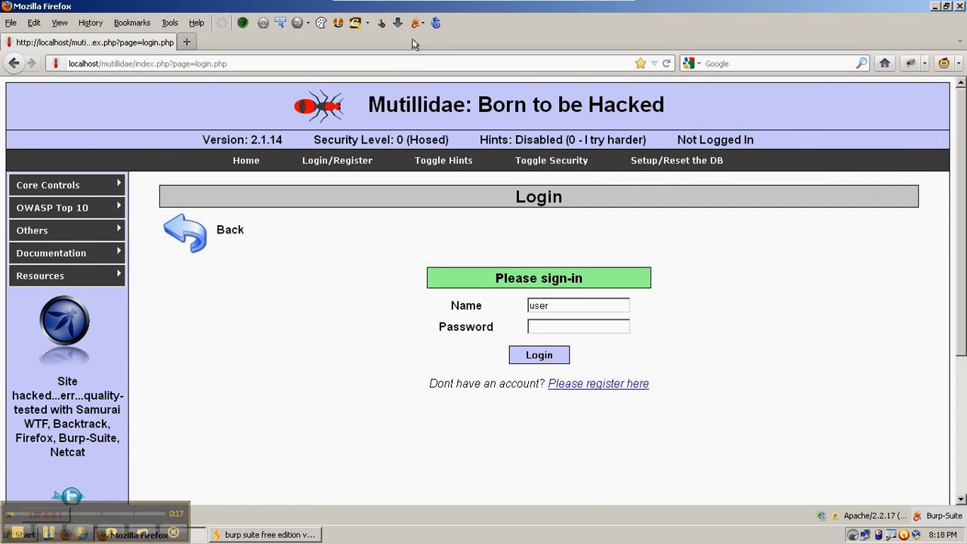
{"action": "left_click", "coordinate": [417, 23]}
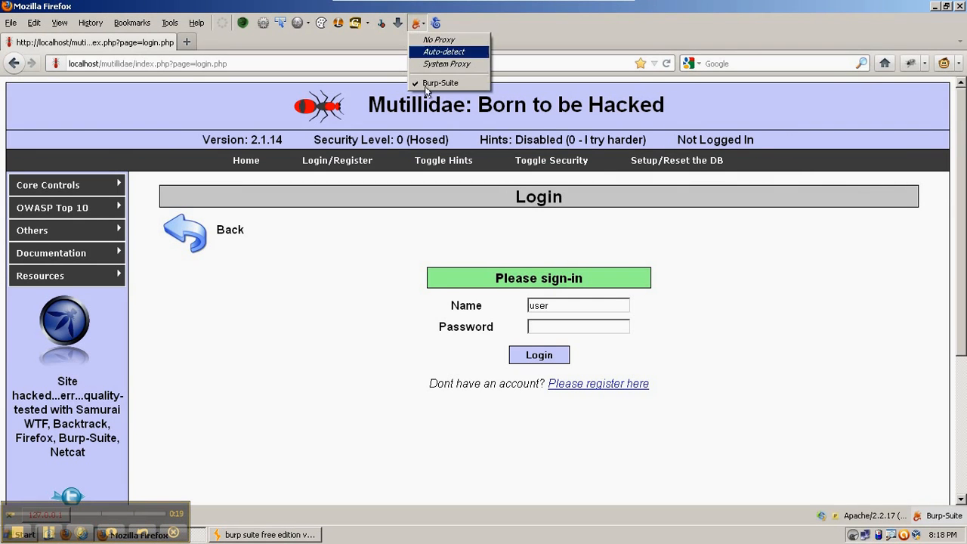
{"action": "mouse_move", "coordinate": [345, 254]}
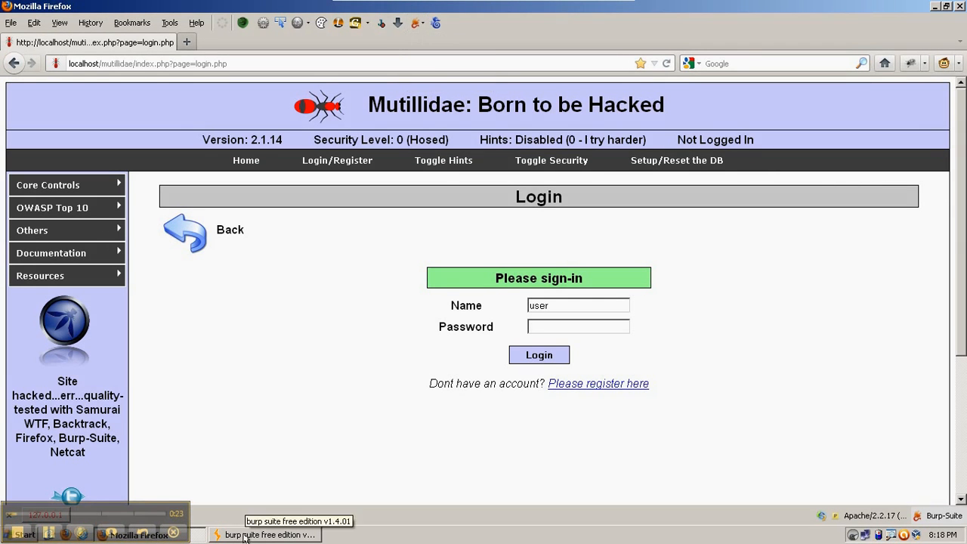
{"action": "left_click", "coordinate": [269, 535]}
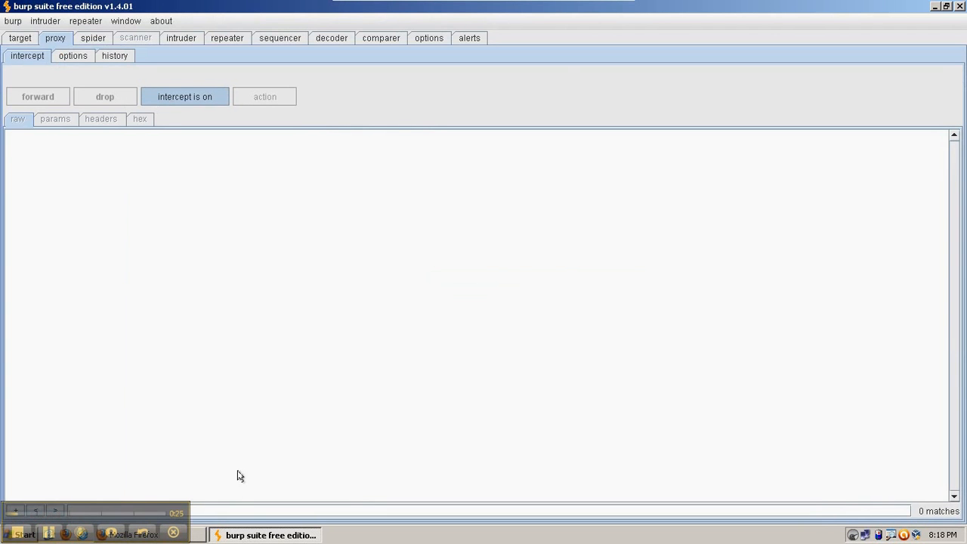
{"action": "left_click", "coordinate": [139, 535]}
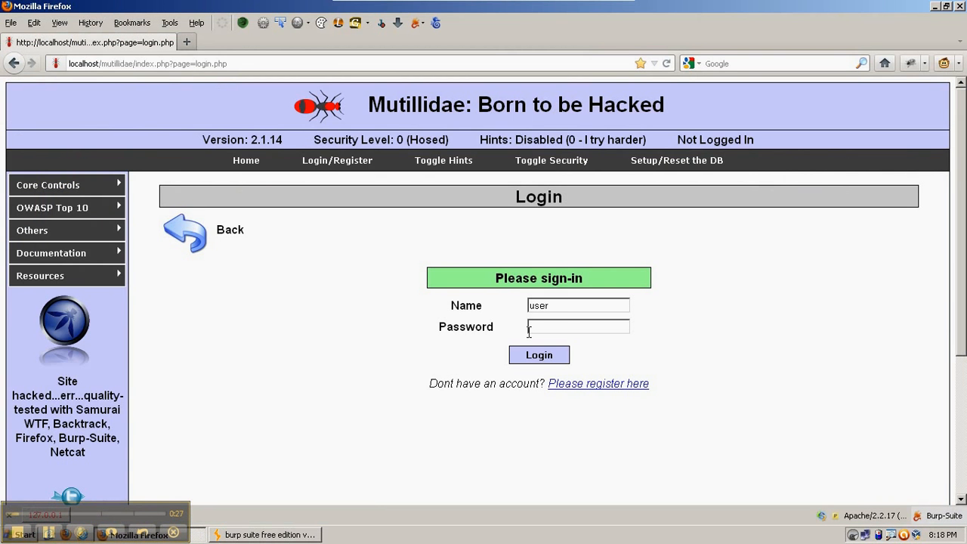
{"action": "mouse_move", "coordinate": [561, 326]}
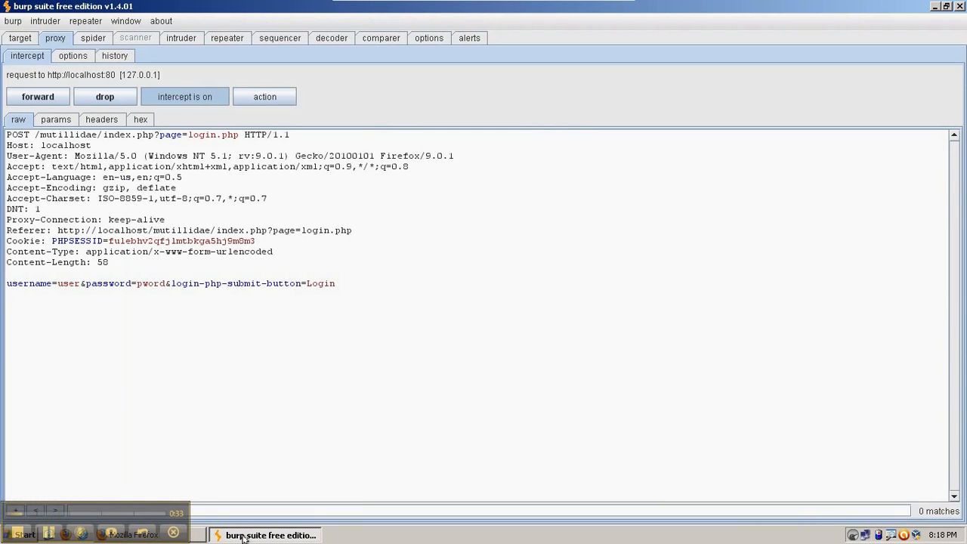
{"action": "mouse_move", "coordinate": [184, 96]}
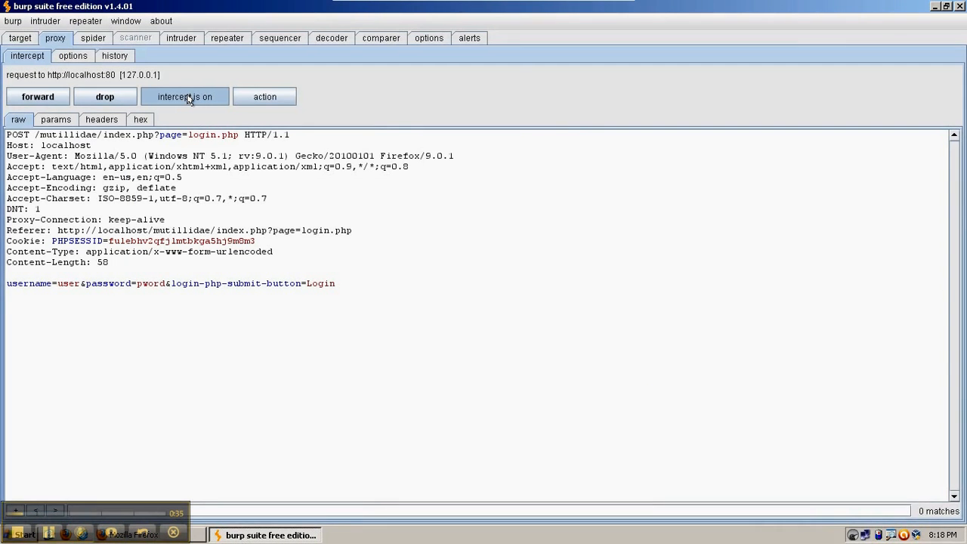
{"action": "mouse_move", "coordinate": [179, 118]}
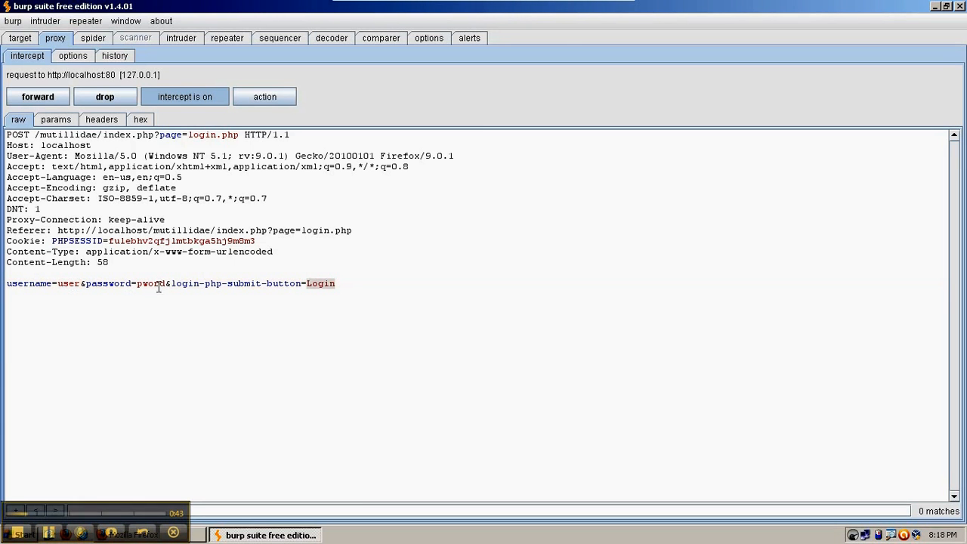
Step: Send the captured login POST to Intruder and switch to the new attack targeting localhost:80
{"action": "right_click", "coordinate": [159, 287]}
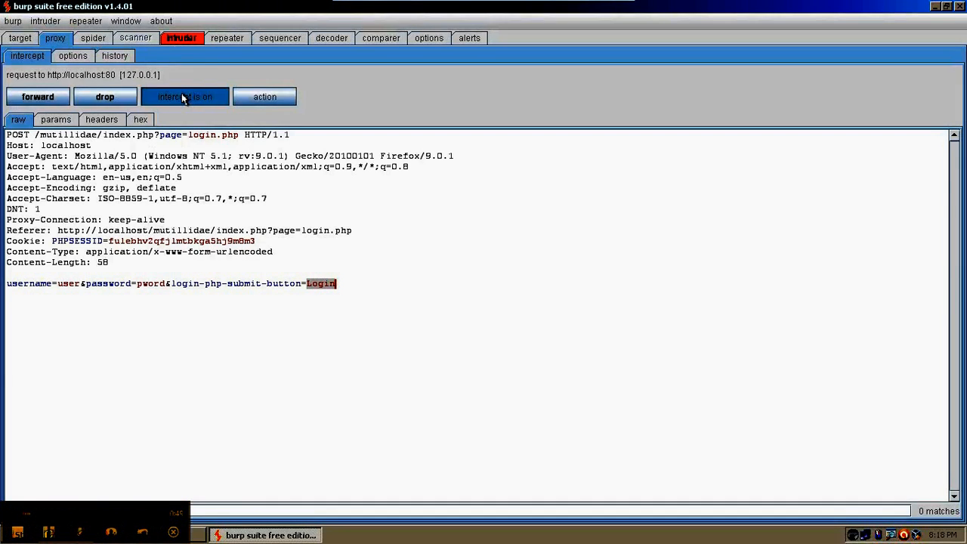
{"action": "left_click", "coordinate": [181, 38]}
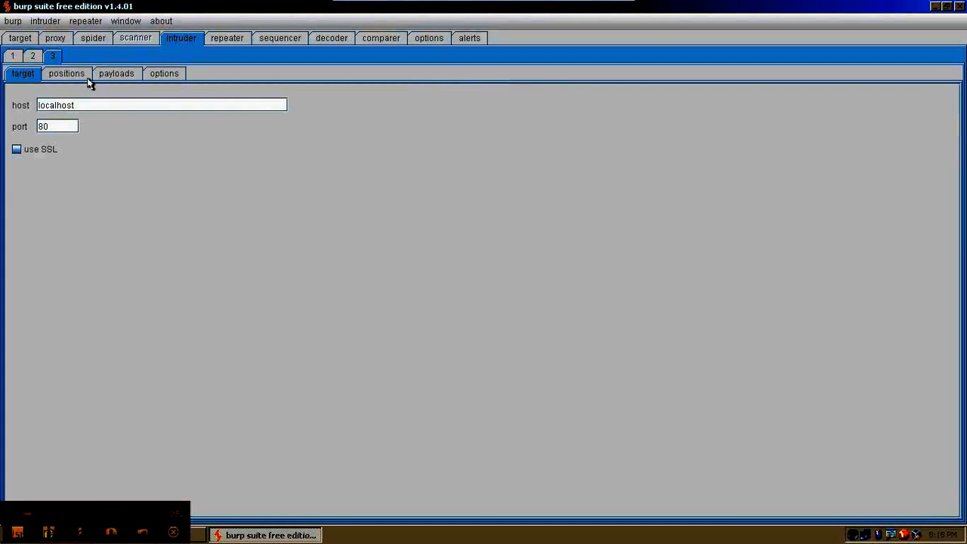
Step: Clear the auto-marked positions, mark only the user and pword values, and choose cluster bomb
{"action": "left_click", "coordinate": [66, 73]}
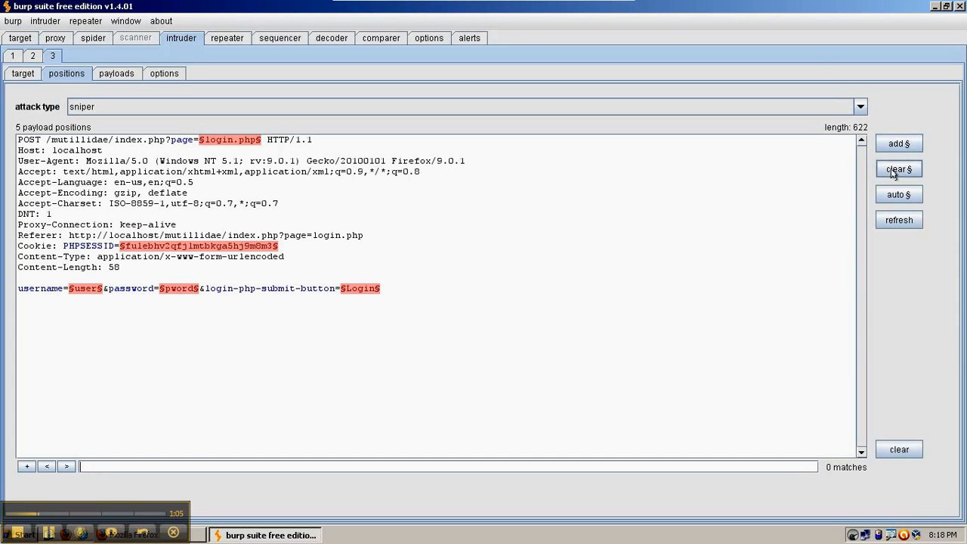
{"action": "left_click", "coordinate": [898, 169]}
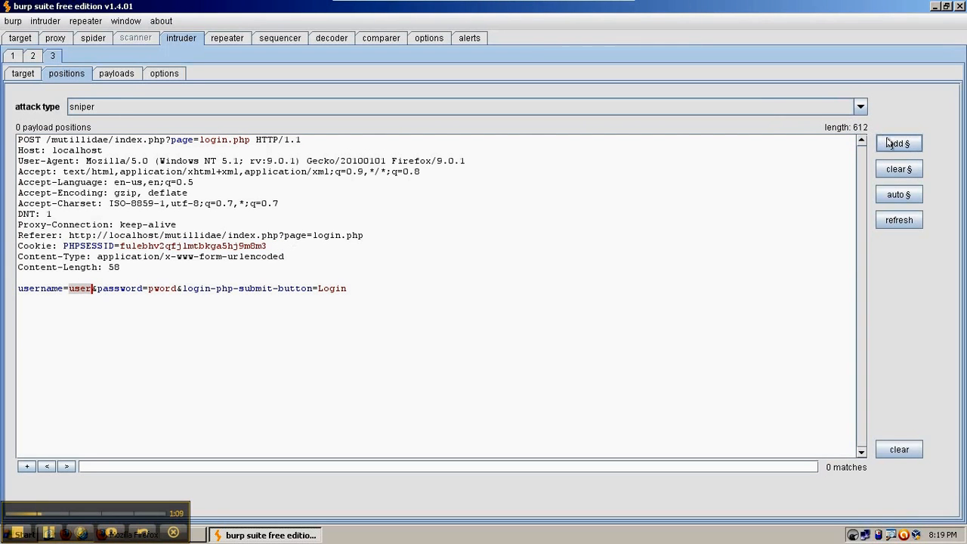
{"action": "left_click", "coordinate": [900, 144]}
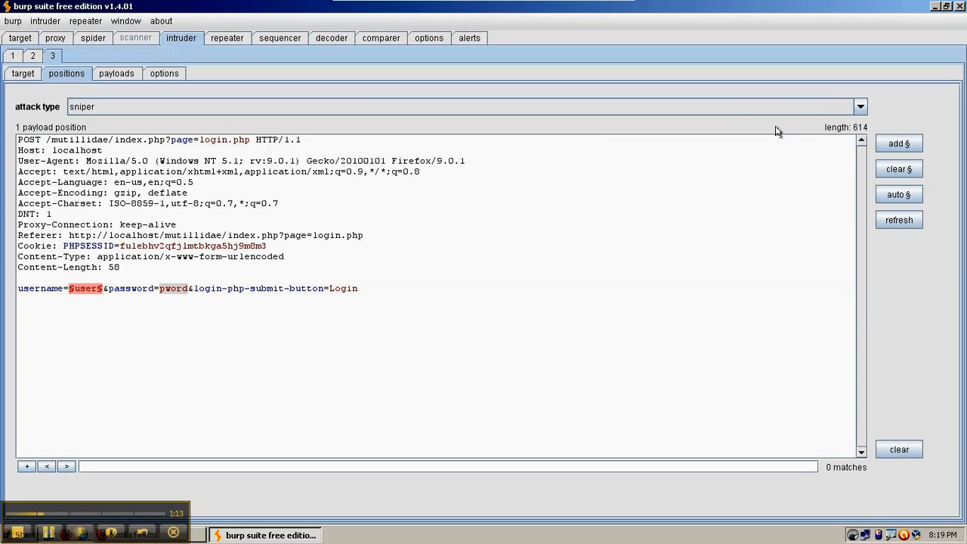
{"action": "left_click", "coordinate": [898, 143]}
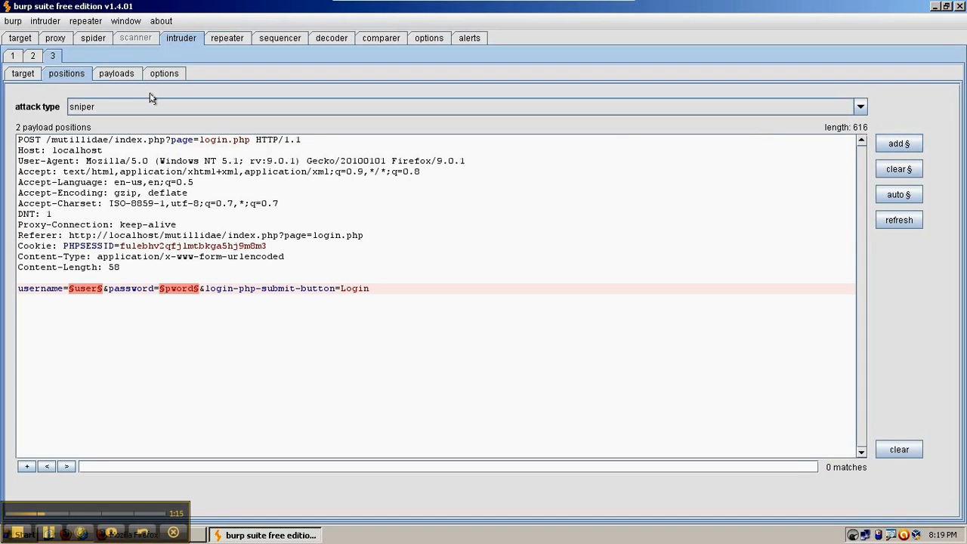
{"action": "mouse_move", "coordinate": [134, 106]}
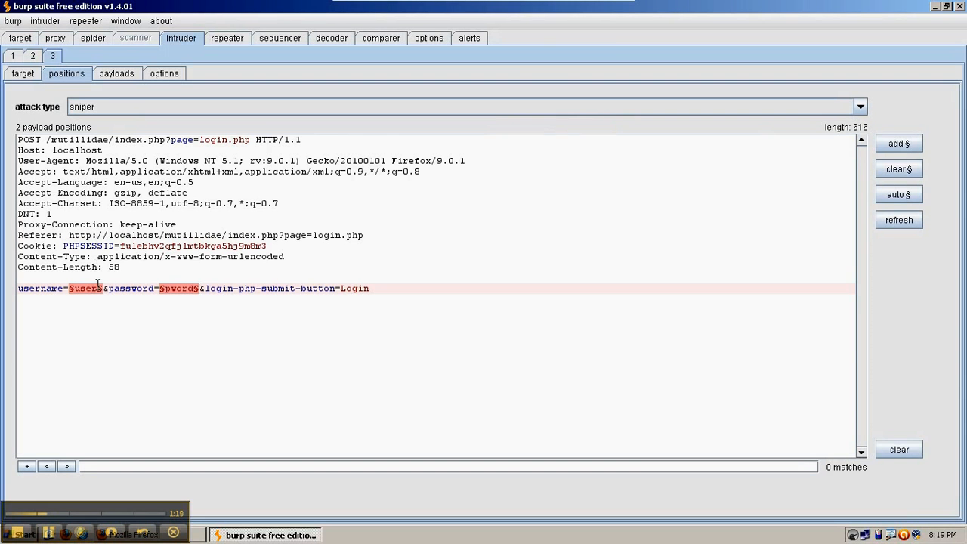
{"action": "left_click", "coordinate": [860, 105]}
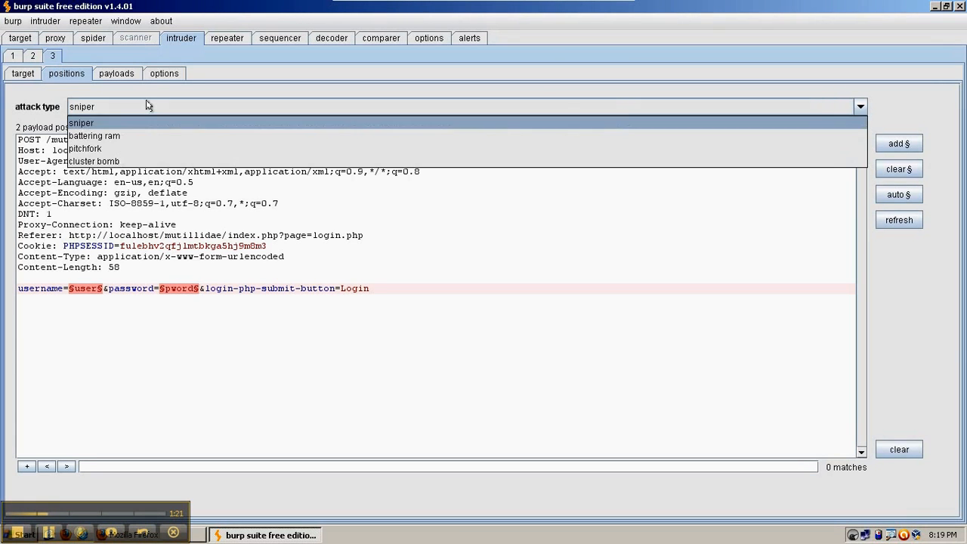
{"action": "left_click", "coordinate": [103, 160]}
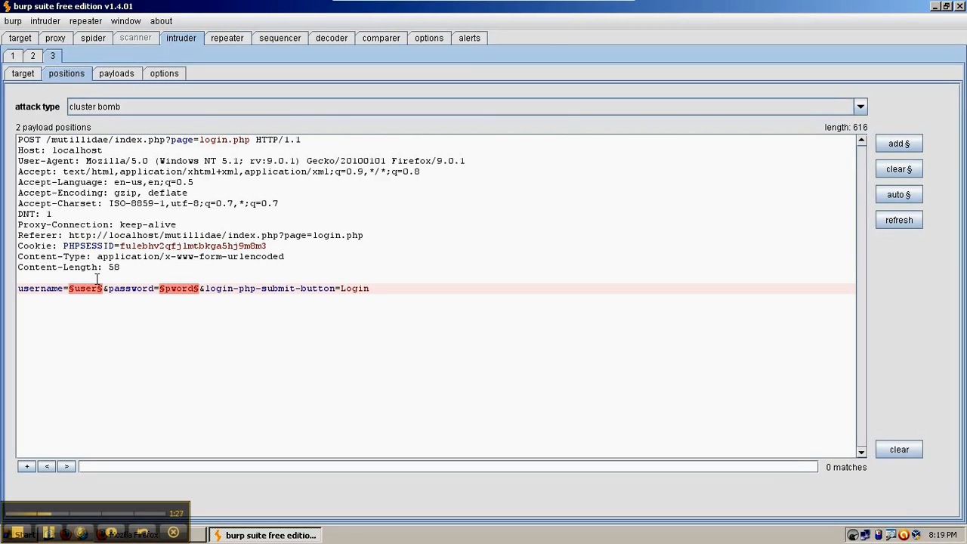
Step: Load names/wordlist-test-usernames.txt into payload set 1, giving 11 usernames starting with admin
{"action": "left_click", "coordinate": [117, 72]}
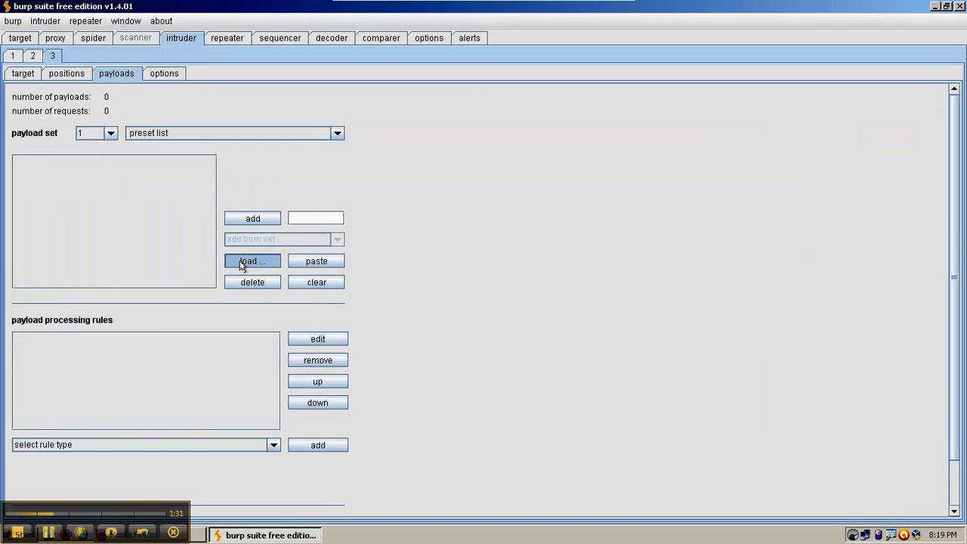
{"action": "left_click", "coordinate": [252, 260]}
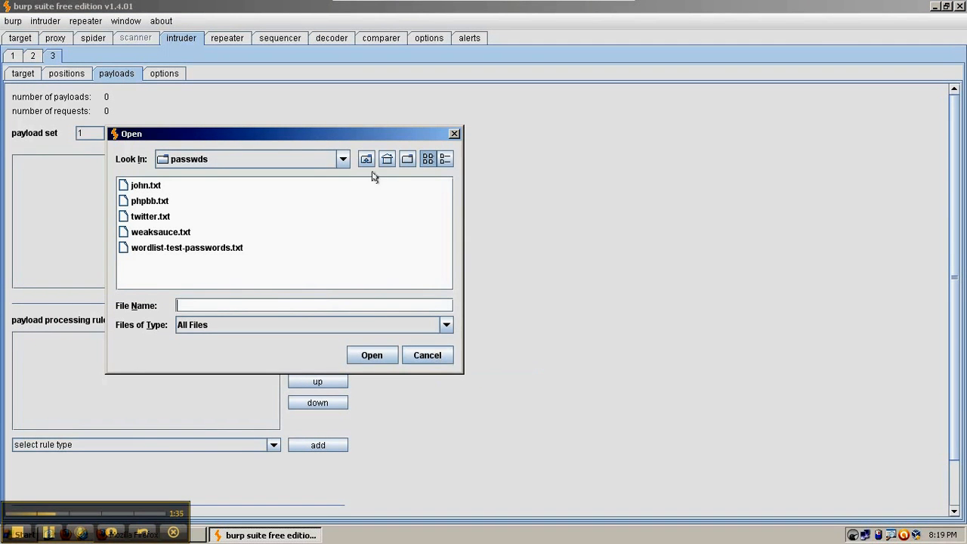
{"action": "left_click", "coordinate": [387, 159]}
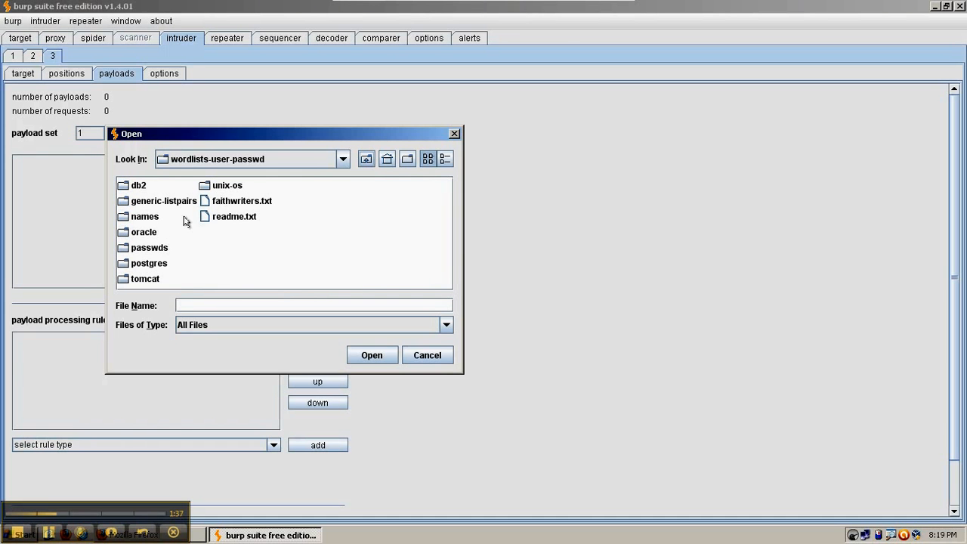
{"action": "double_click", "coordinate": [145, 216]}
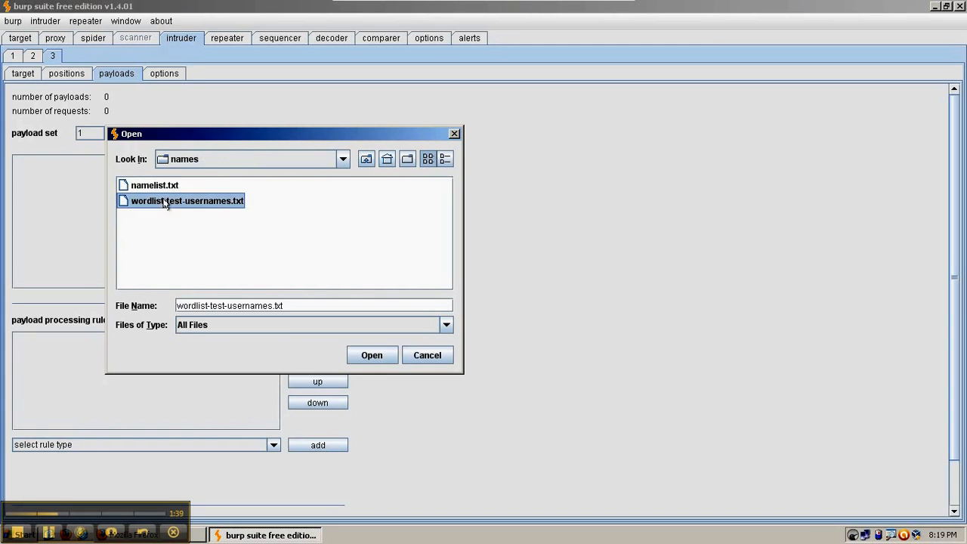
{"action": "left_click", "coordinate": [372, 355]}
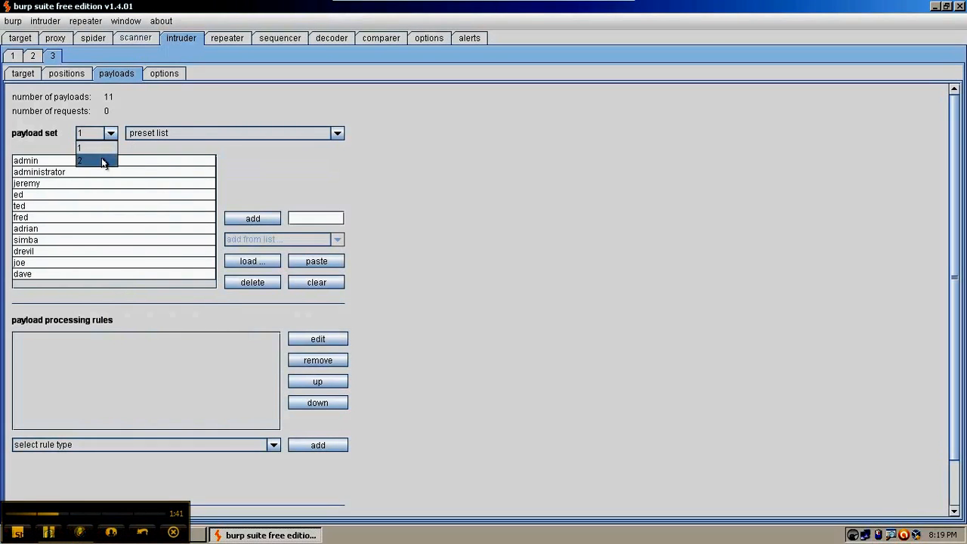
Step: Load passwds/wordlist-test-passwords.txt into payload set 2, giving 8 passwords and 88 requests
{"action": "left_click", "coordinate": [79, 160]}
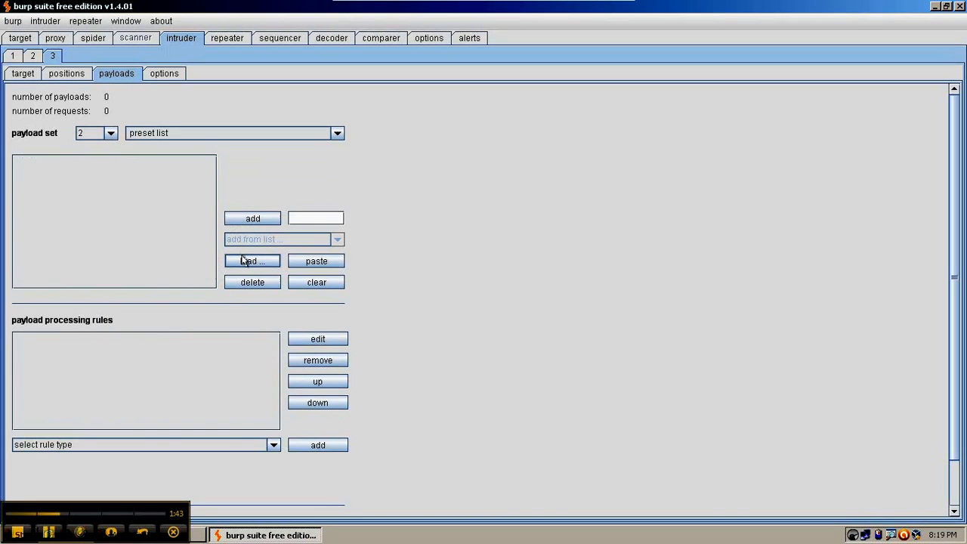
{"action": "left_click", "coordinate": [253, 260]}
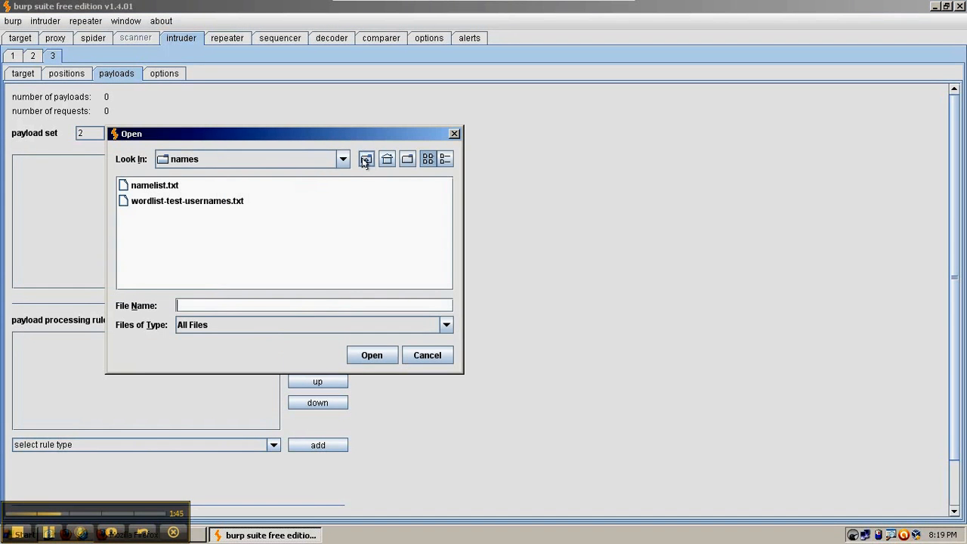
{"action": "left_click", "coordinate": [387, 159]}
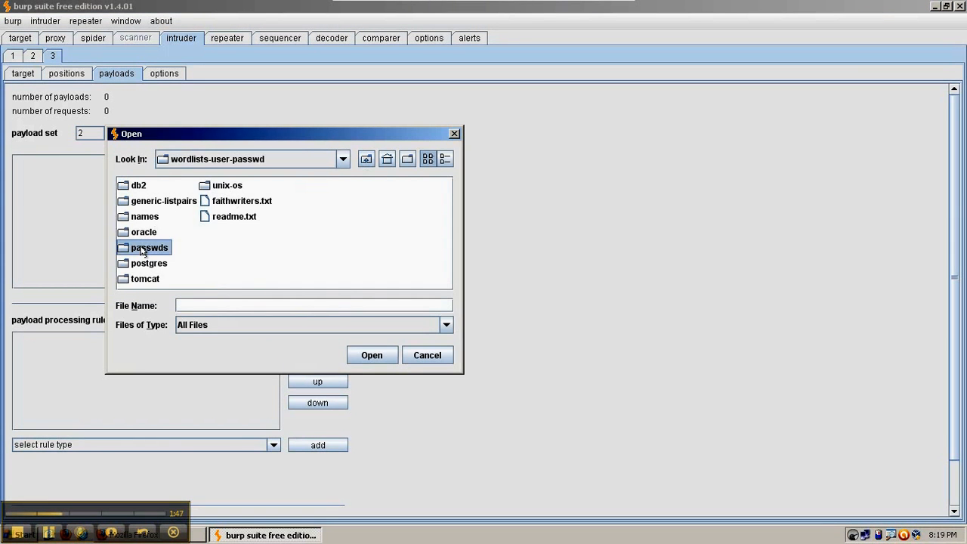
{"action": "double_click", "coordinate": [148, 248]}
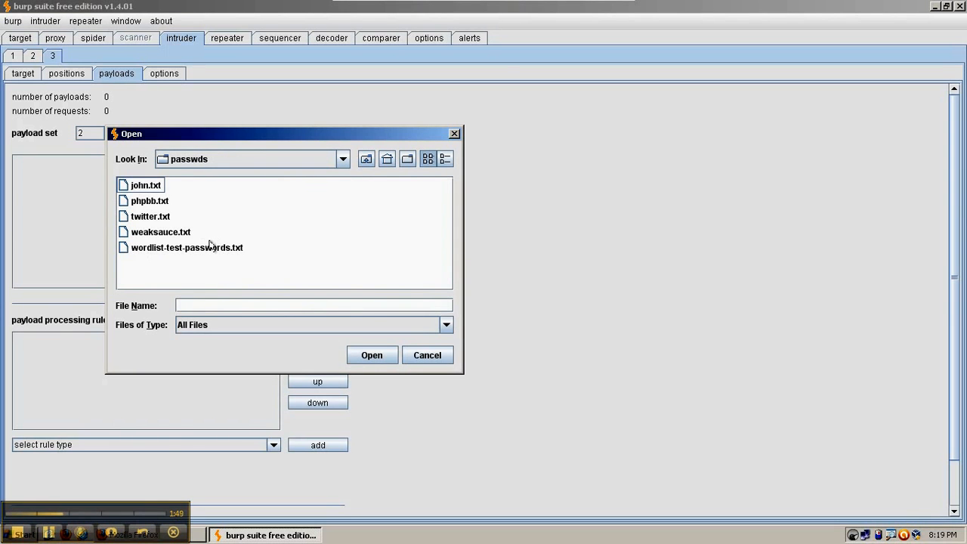
{"action": "left_click", "coordinate": [372, 355]}
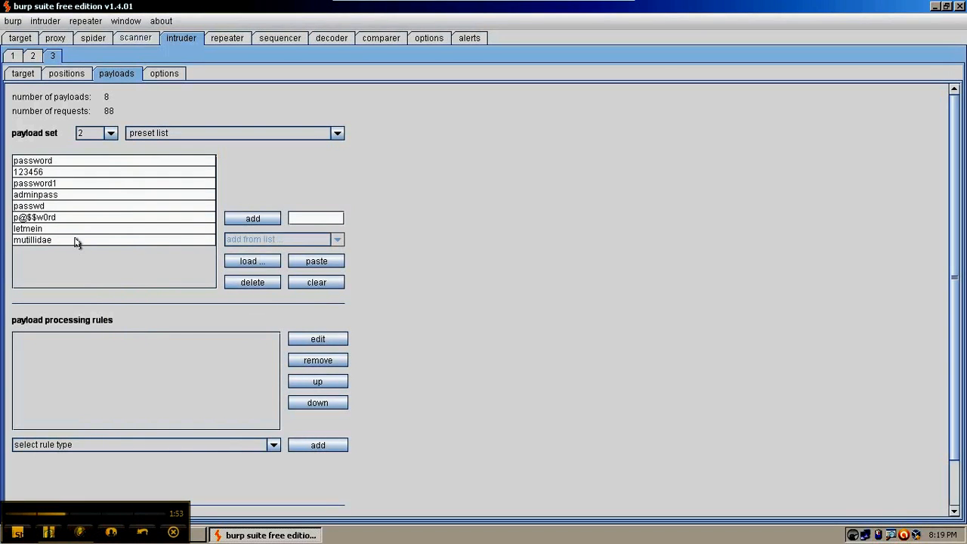
{"action": "mouse_move", "coordinate": [423, 124]}
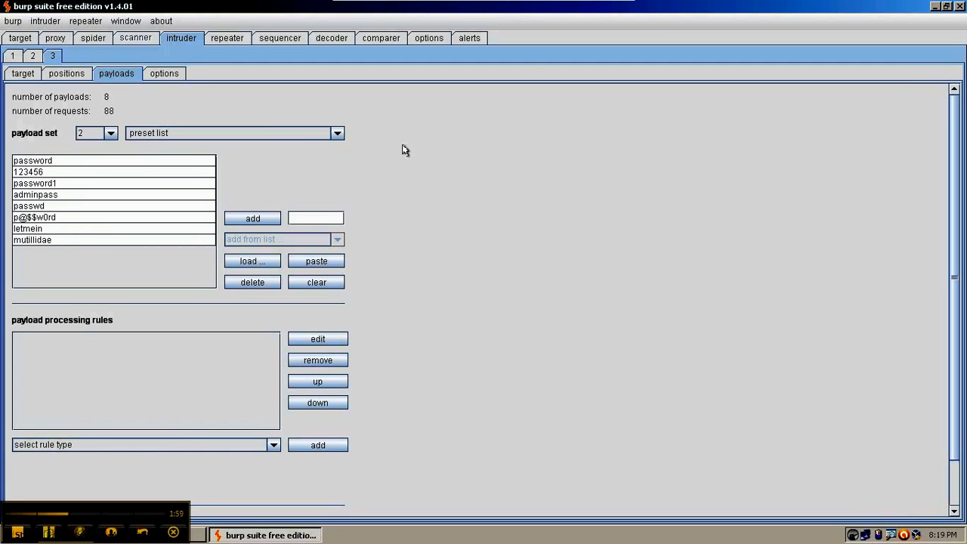
{"action": "mouse_move", "coordinate": [264, 181]}
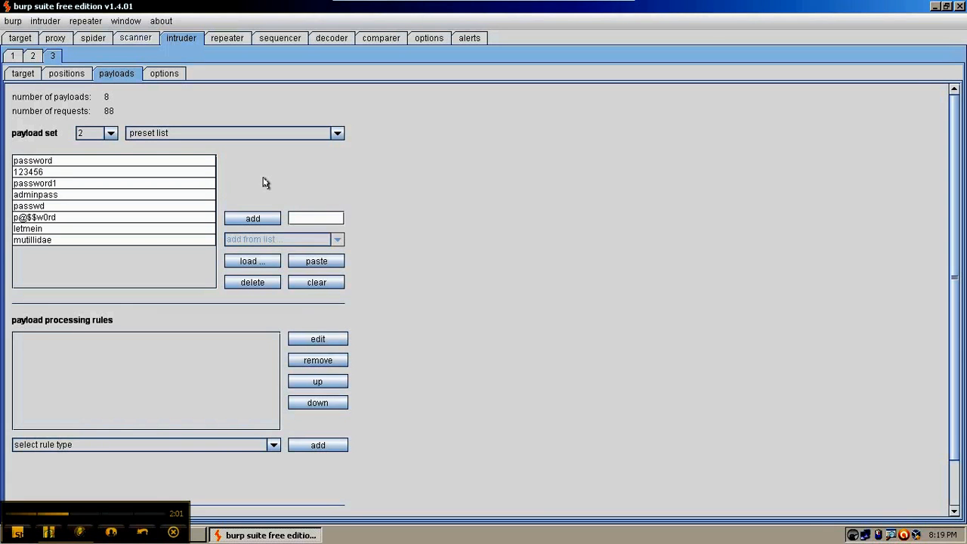
Step: Start the attack from the Intruder menu
{"action": "left_click", "coordinate": [46, 21]}
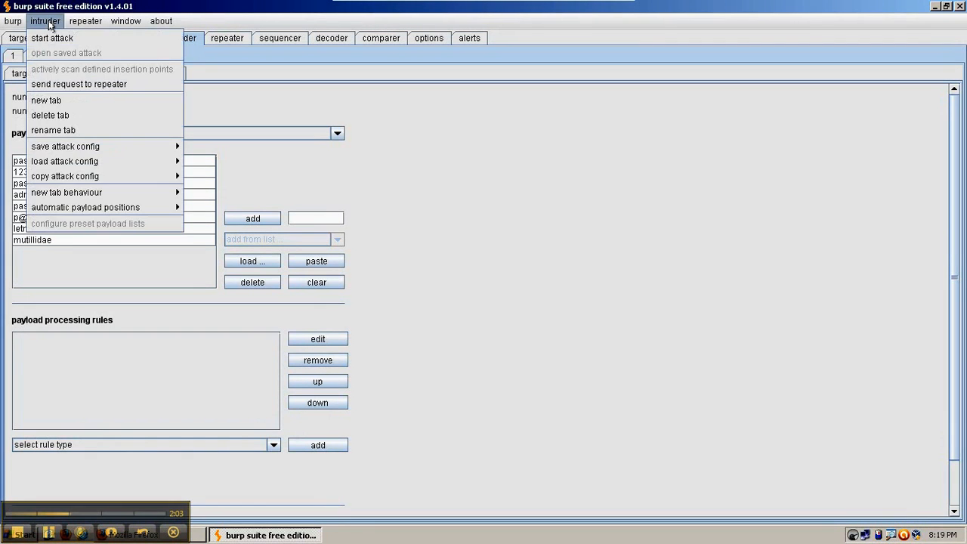
{"action": "left_click", "coordinate": [486, 305]}
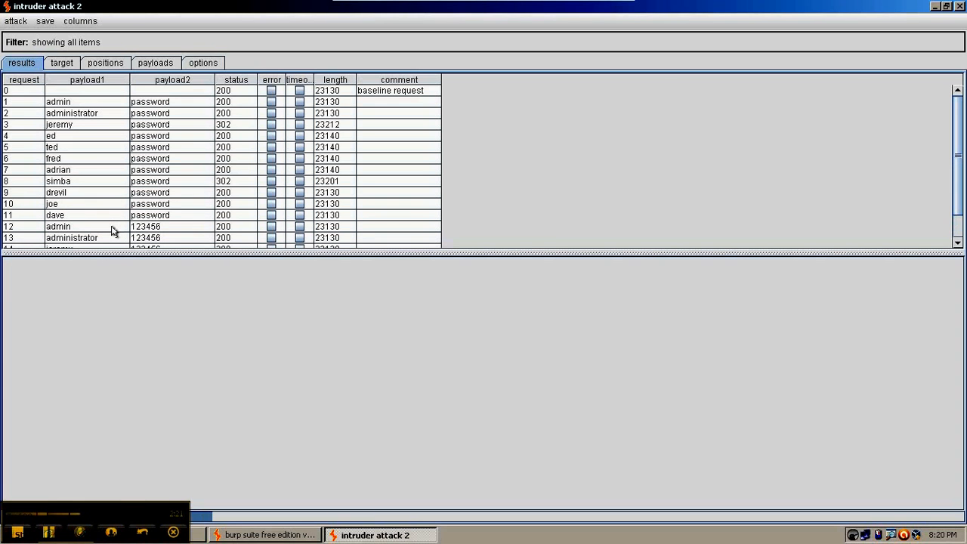
{"action": "mouse_move", "coordinate": [254, 178]}
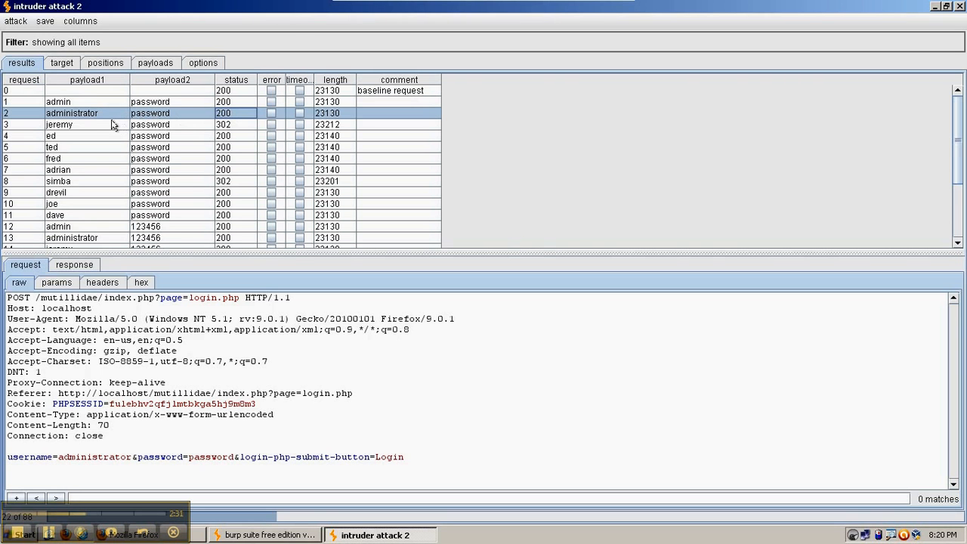
Step: Inspect the administrator and ed attempts, then select the jeremy 302 row together with the ed row
{"action": "left_click", "coordinate": [59, 124]}
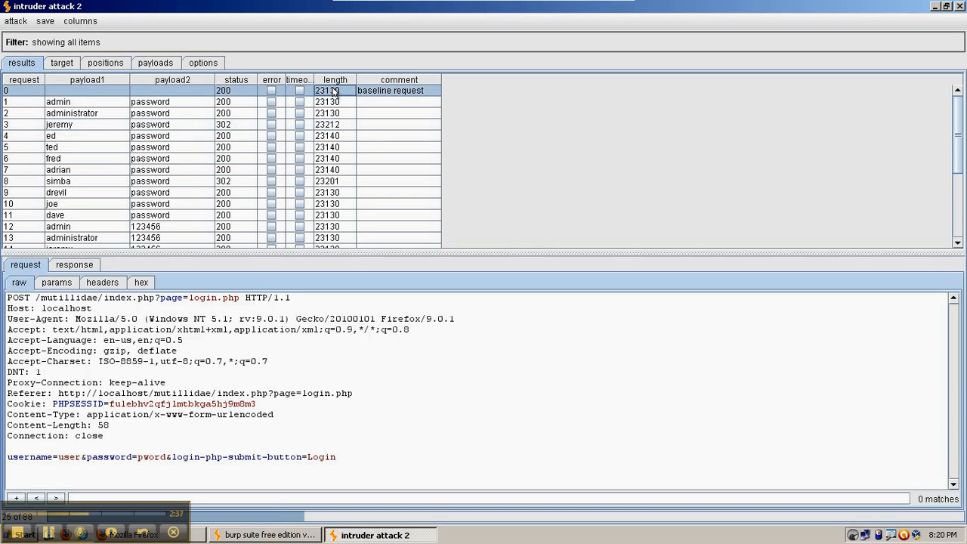
{"action": "mouse_move", "coordinate": [342, 114]}
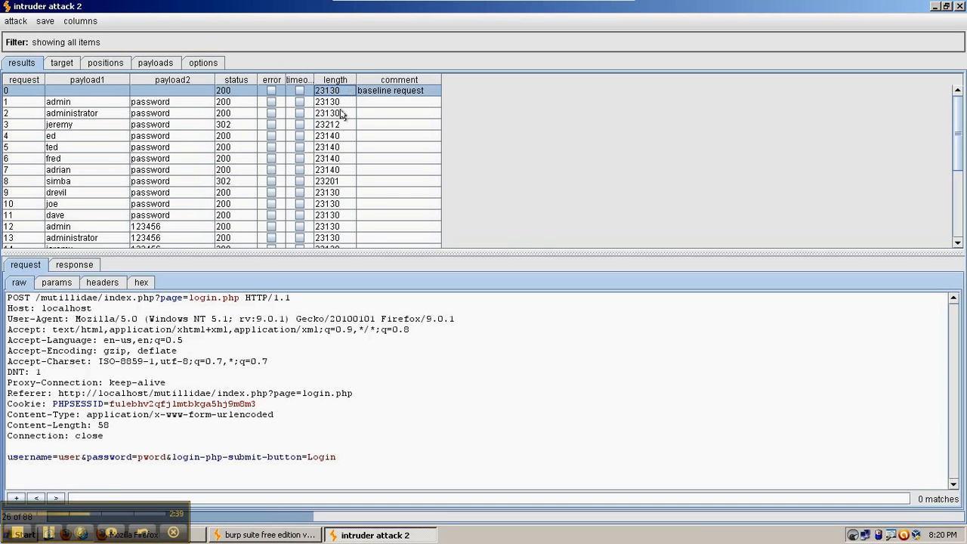
{"action": "left_click", "coordinate": [56, 192]}
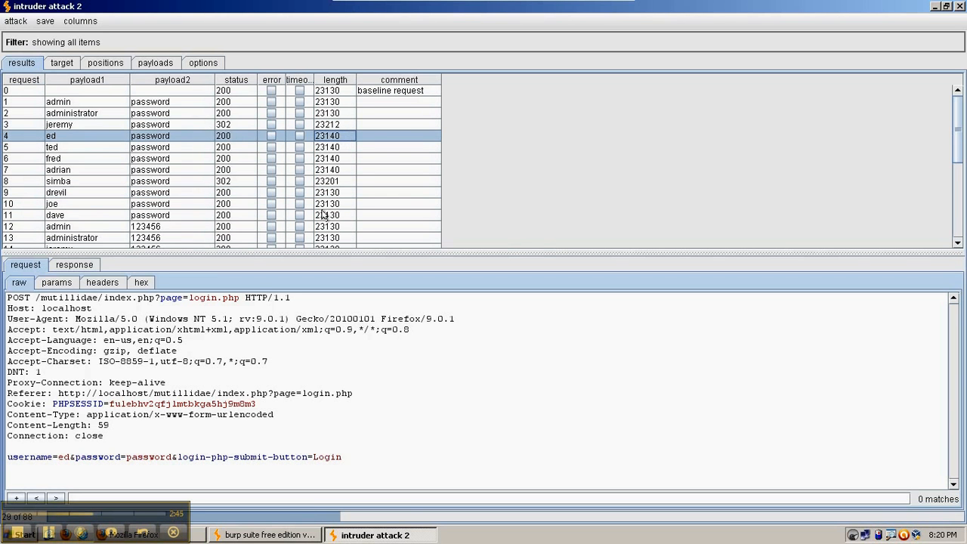
{"action": "mouse_move", "coordinate": [335, 79]}
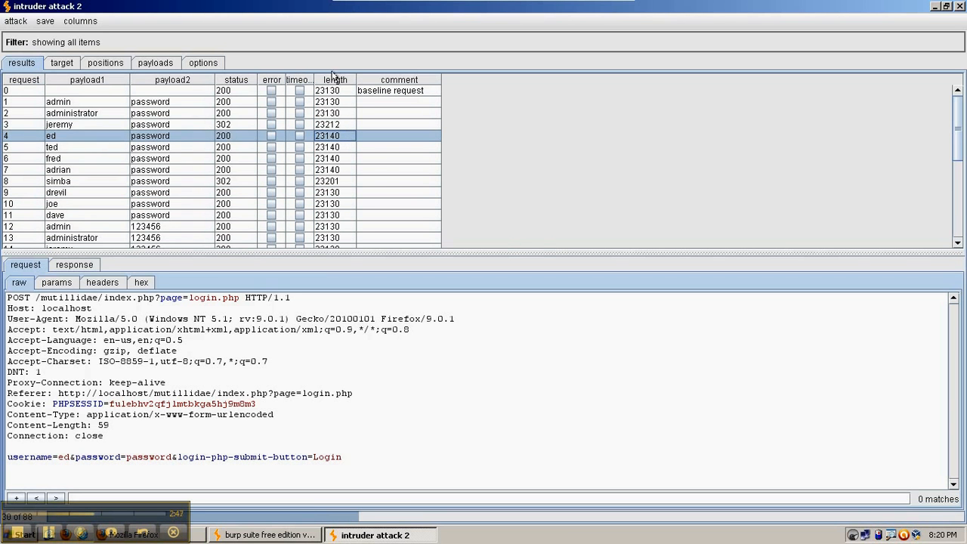
{"action": "mouse_move", "coordinate": [190, 118]}
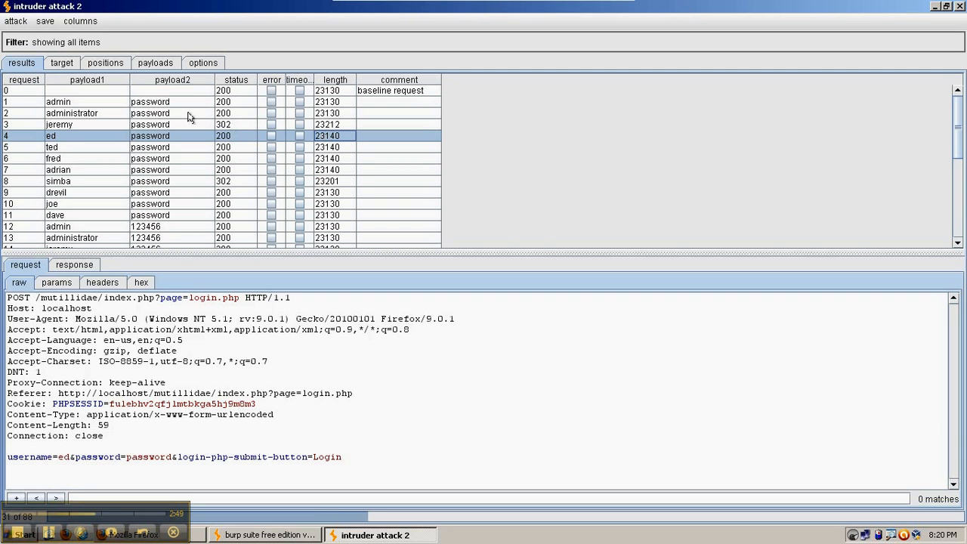
{"action": "left_click", "coordinate": [59, 124]}
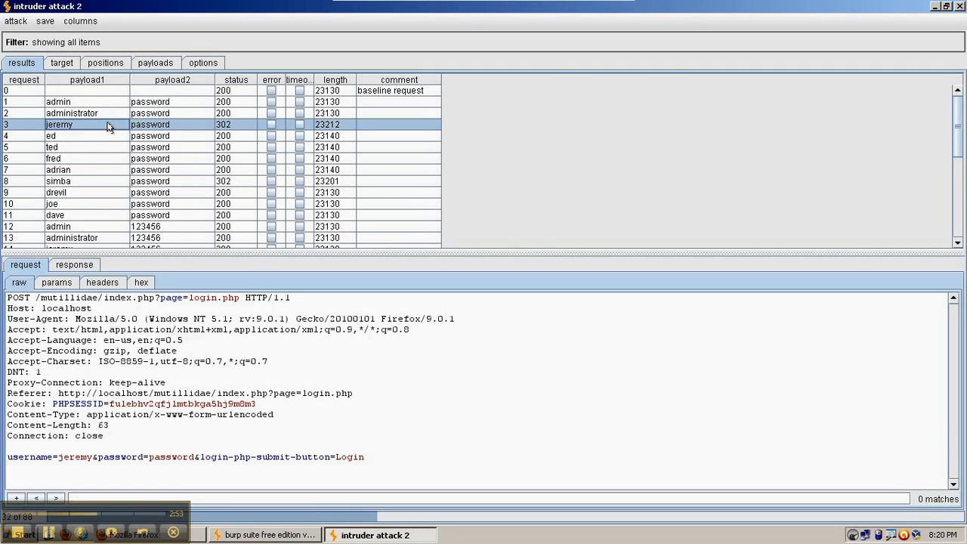
{"action": "left_click", "coordinate": [57, 136]}
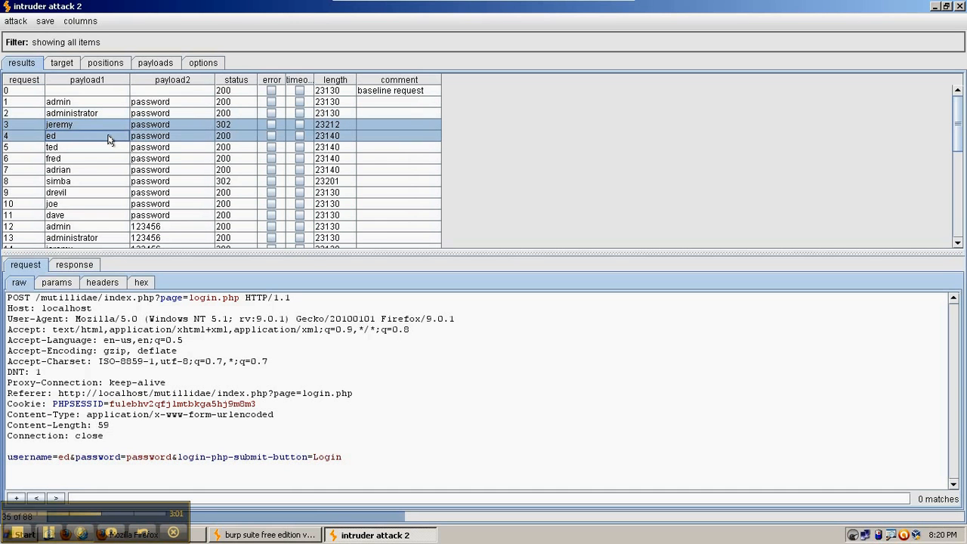
Step: Send the selected jeremy and ed results' responses to Comparer via the context menu
{"action": "right_click", "coordinate": [109, 136]}
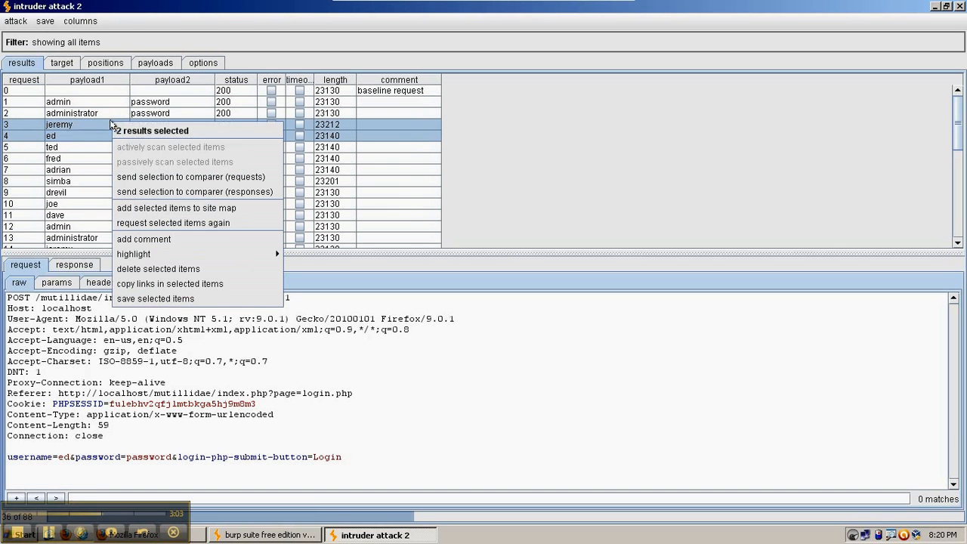
{"action": "mouse_move", "coordinate": [195, 191]}
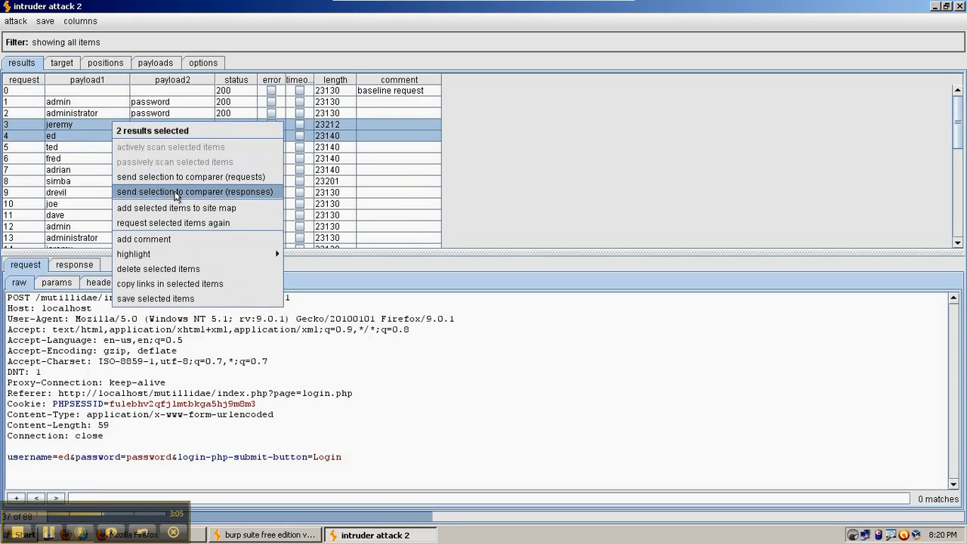
{"action": "mouse_move", "coordinate": [219, 200]}
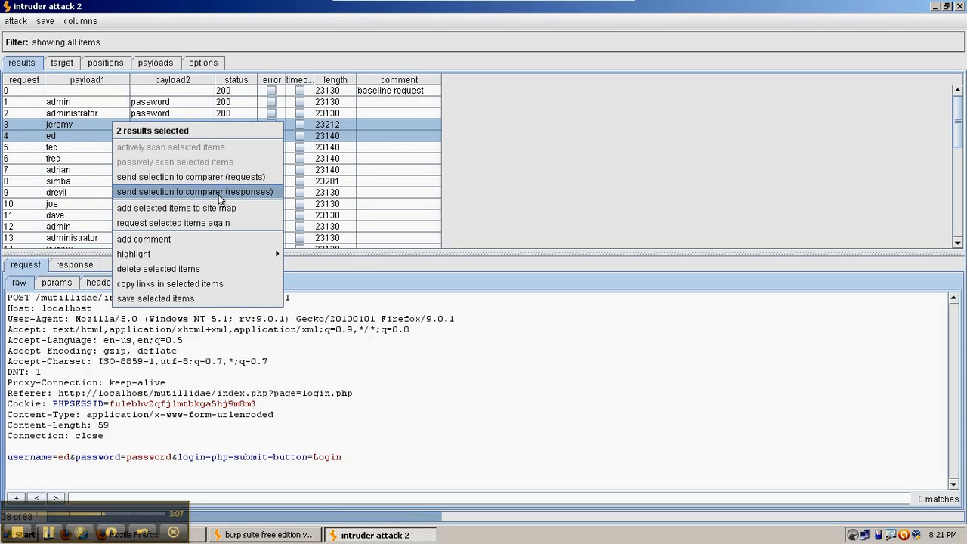
{"action": "mouse_move", "coordinate": [250, 197]}
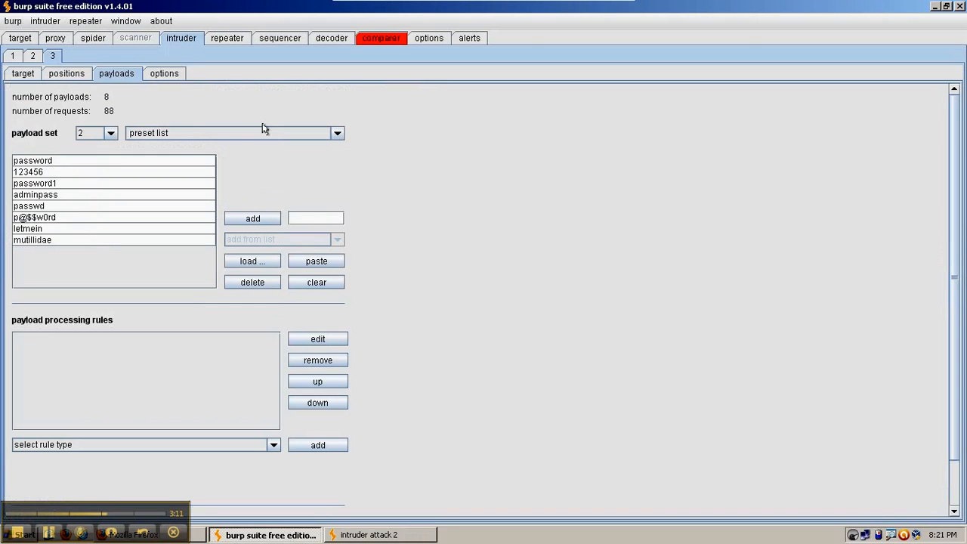
Step: Switch to Comparer to view the 302 Found and 200 OK responses sent from Intruder
{"action": "left_click", "coordinate": [381, 38]}
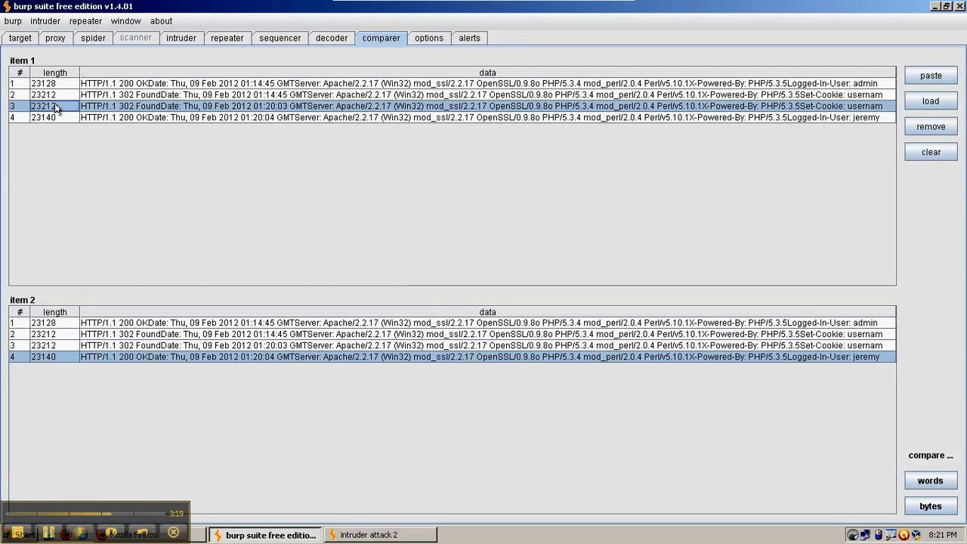
{"action": "mouse_move", "coordinate": [843, 123]}
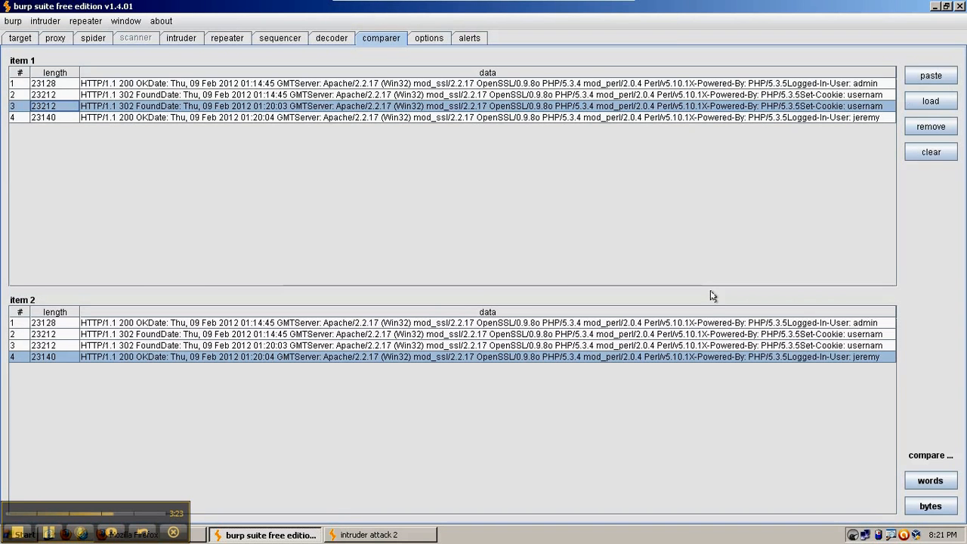
{"action": "mouse_move", "coordinate": [708, 363]}
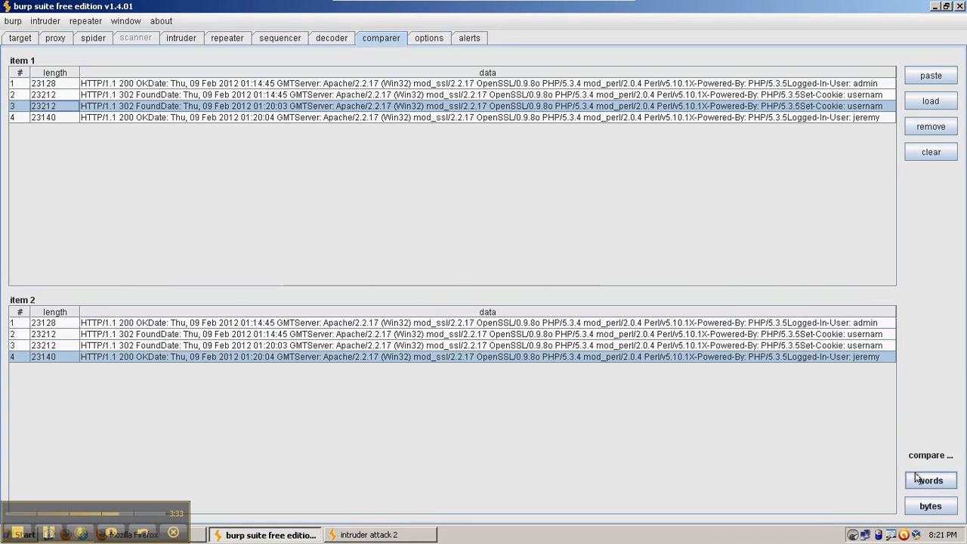
Step: Run a word-by-word comparison of responses #3 and #4 and maximize it, showing 5 differences
{"action": "left_click", "coordinate": [931, 481]}
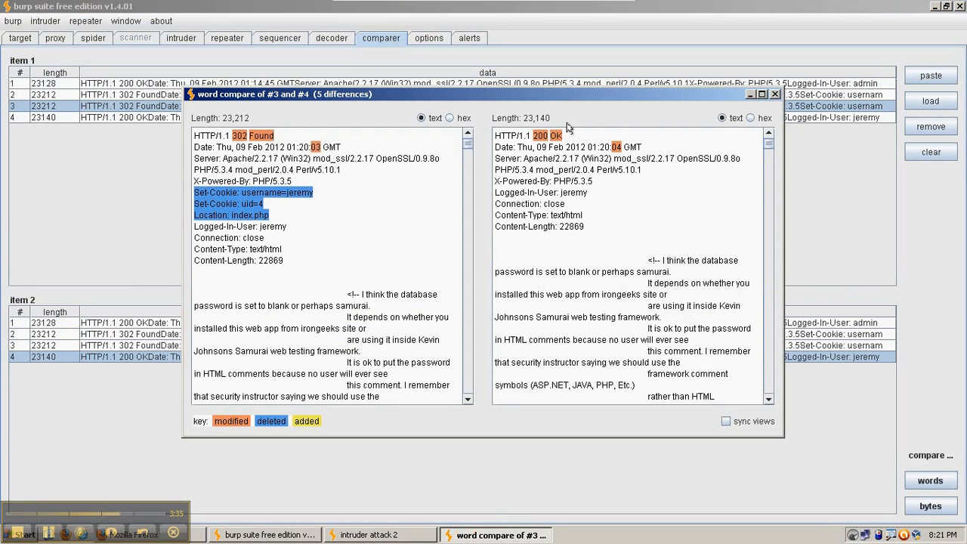
{"action": "left_click", "coordinate": [762, 93]}
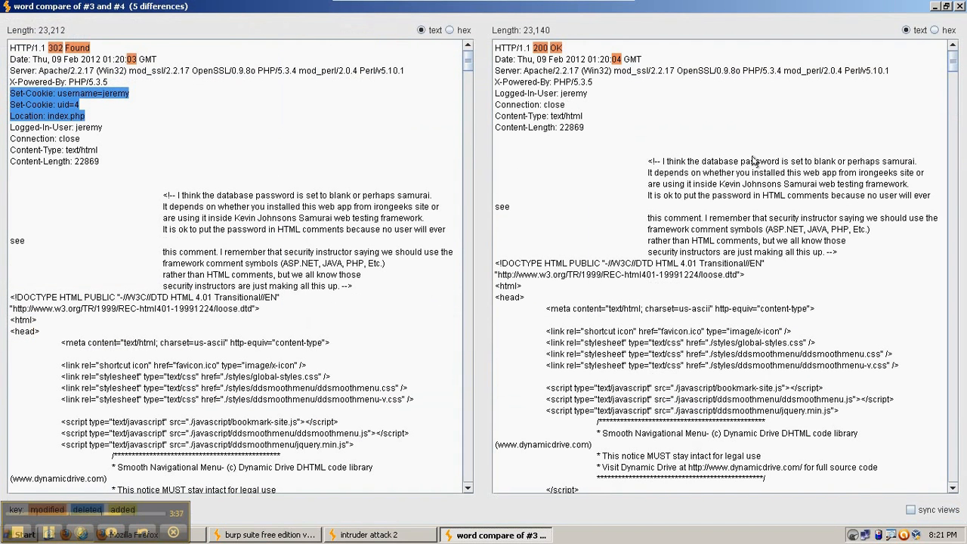
{"action": "mouse_move", "coordinate": [905, 504]}
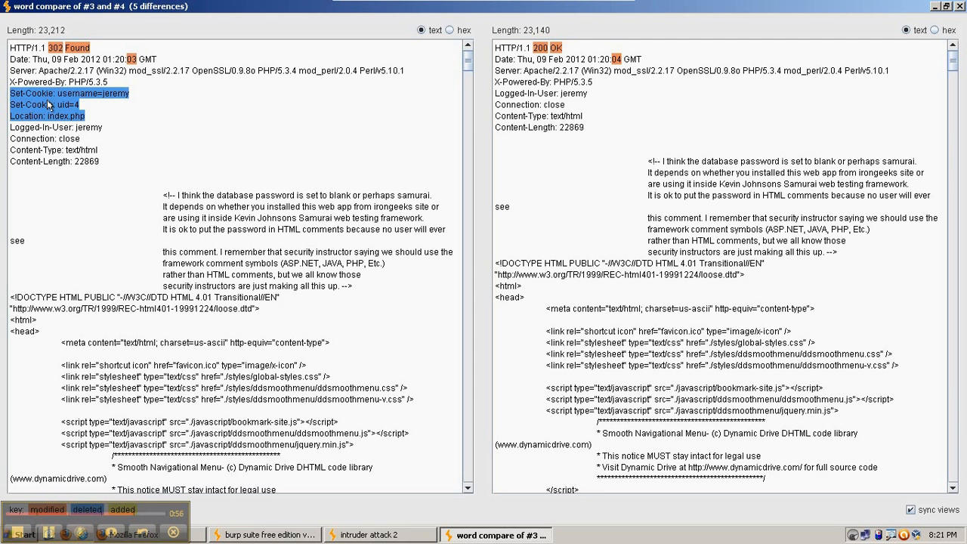
{"action": "mouse_move", "coordinate": [520, 82]}
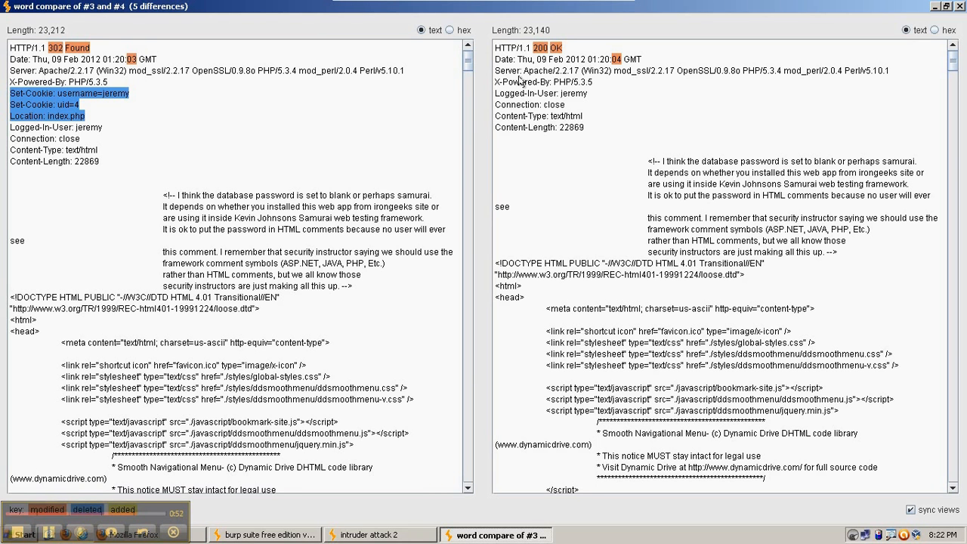
{"action": "mouse_move", "coordinate": [426, 51]}
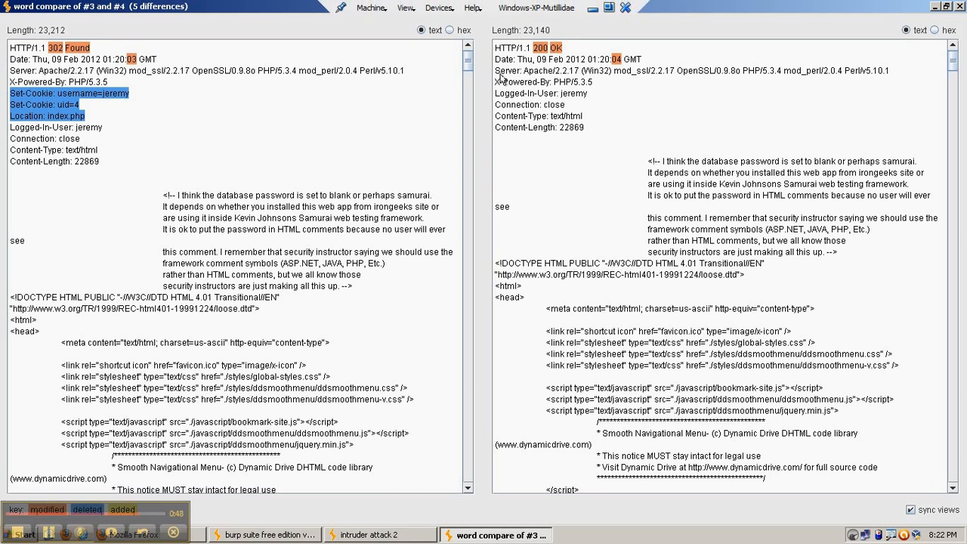
{"action": "mouse_move", "coordinate": [522, 100]}
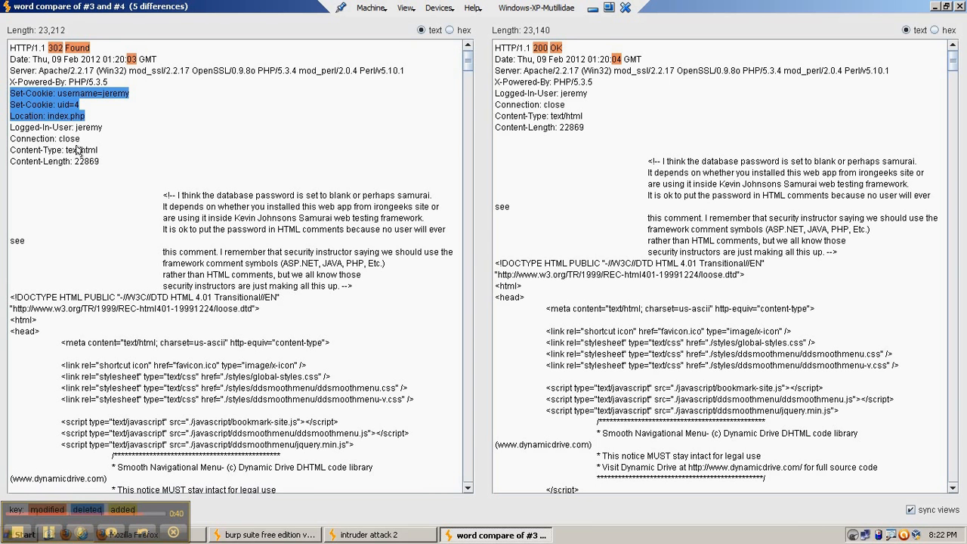
{"action": "mouse_move", "coordinate": [641, 86]}
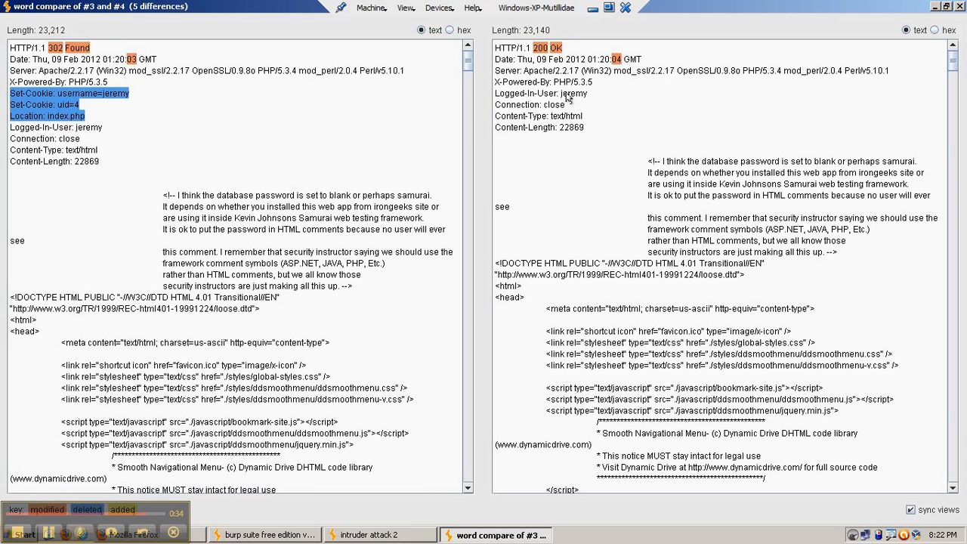
{"action": "mouse_move", "coordinate": [103, 89]}
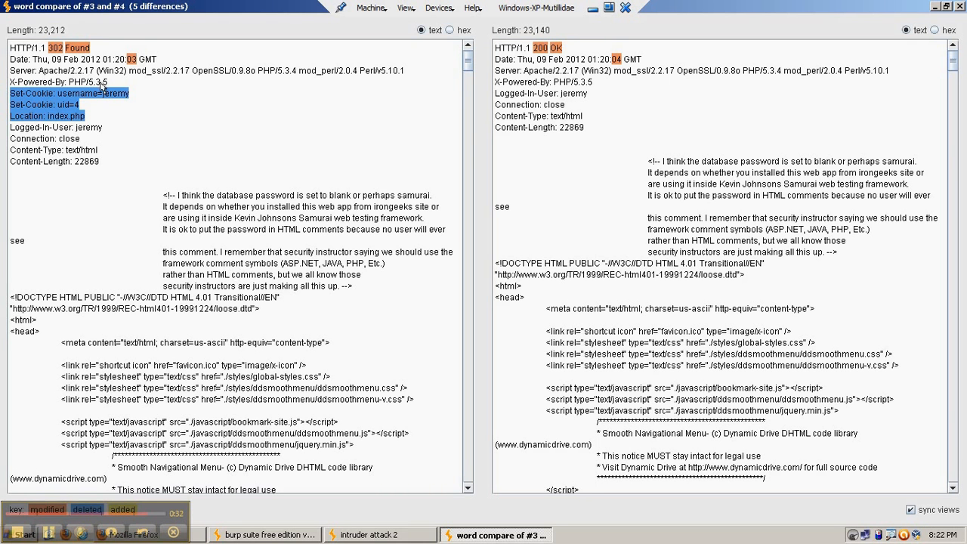
{"action": "mouse_move", "coordinate": [260, 290]}
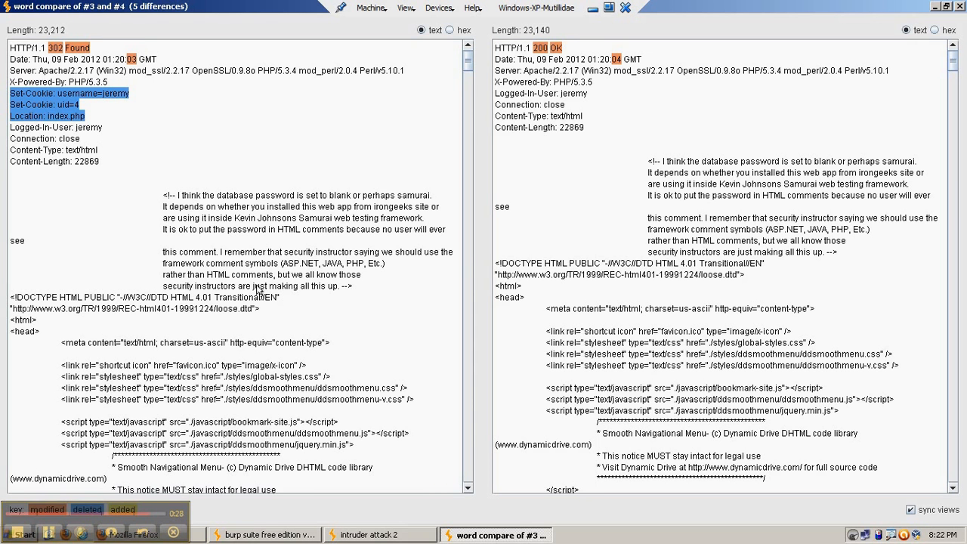
{"action": "mouse_move", "coordinate": [224, 179]}
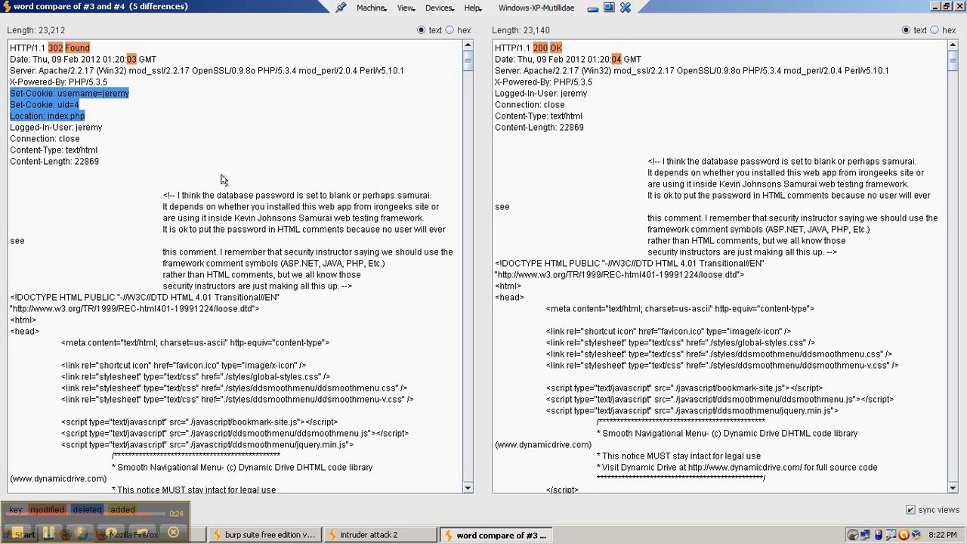
{"action": "mouse_move", "coordinate": [174, 301]}
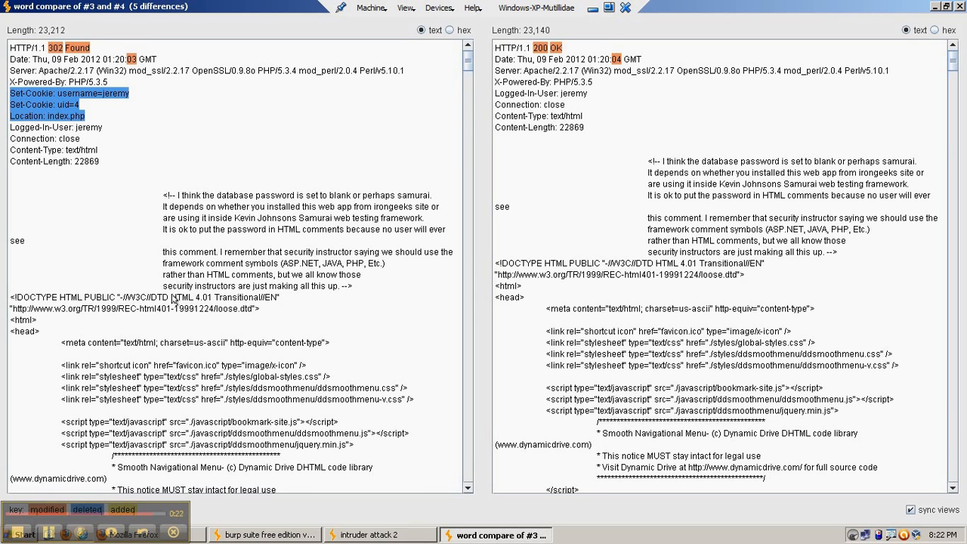